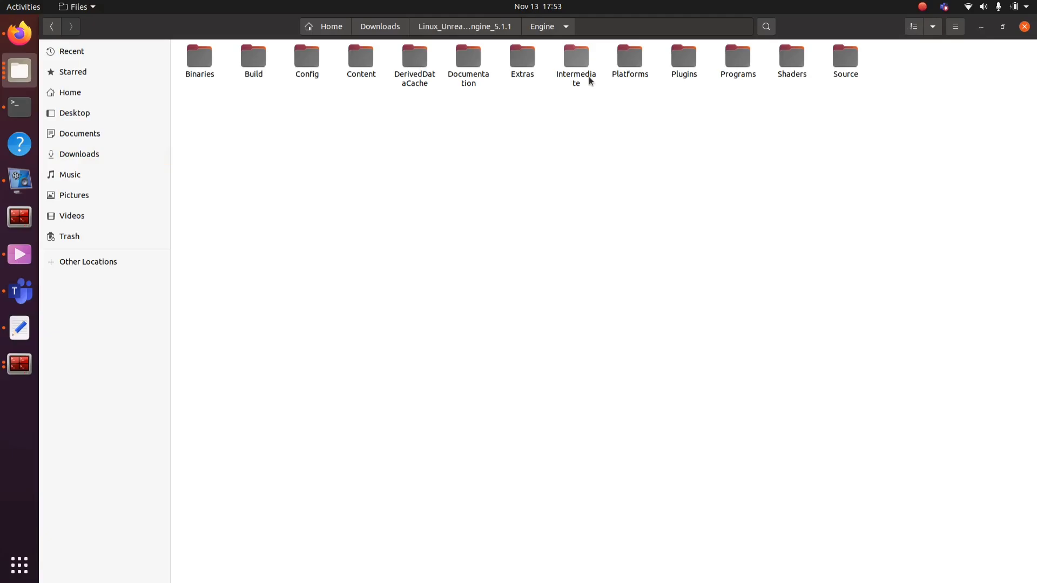
- Launch the Unreal Editor from Engine/Binaries/Linux by rerunning the earlier terminal command
{"action": "double_click", "coordinate": [199, 55]}
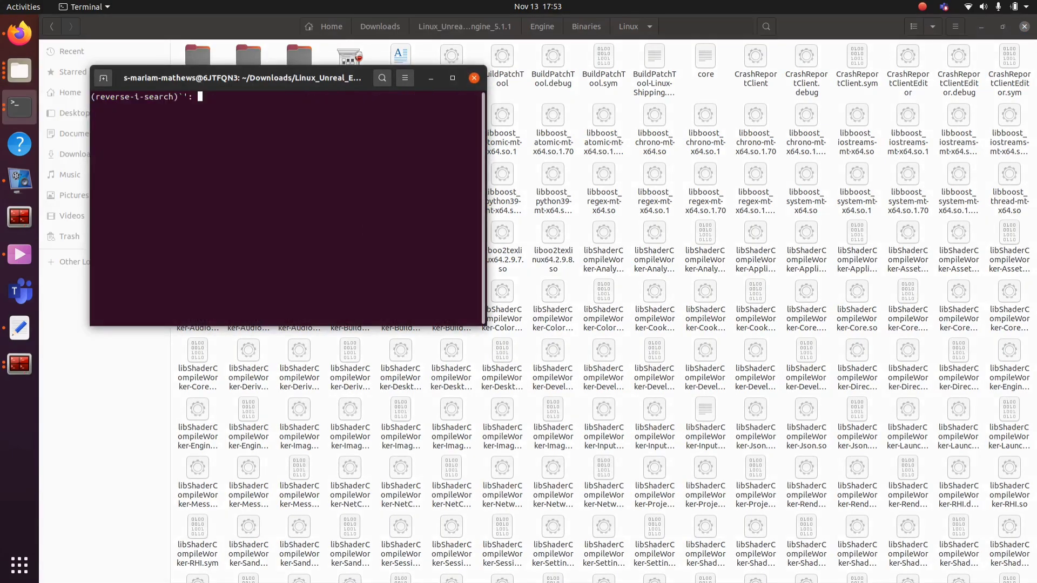
{"action": "key", "text": "Return"}
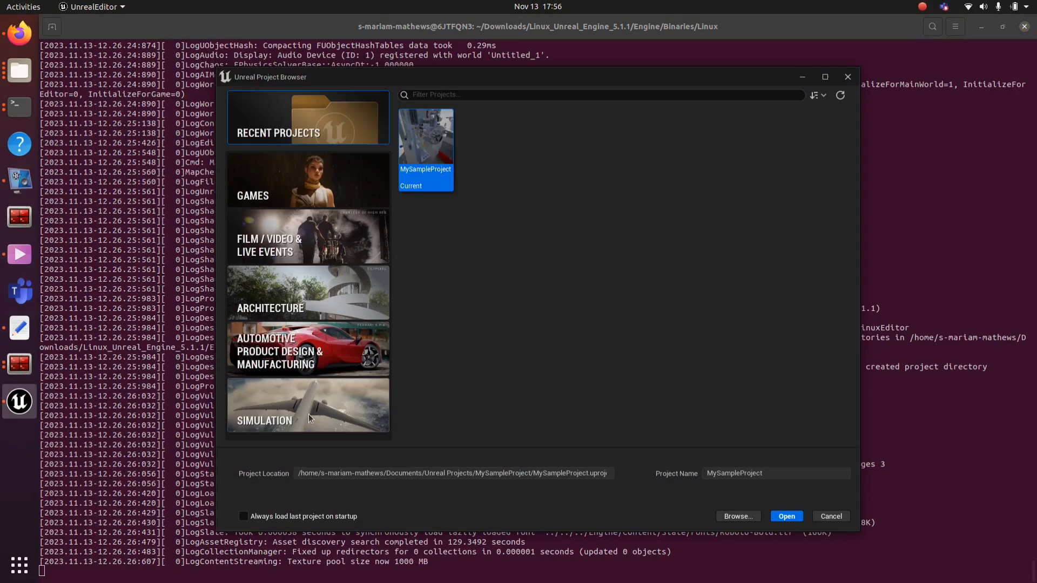
- Create a Simulation Blank project named TestProject
{"action": "left_click", "coordinate": [307, 404]}
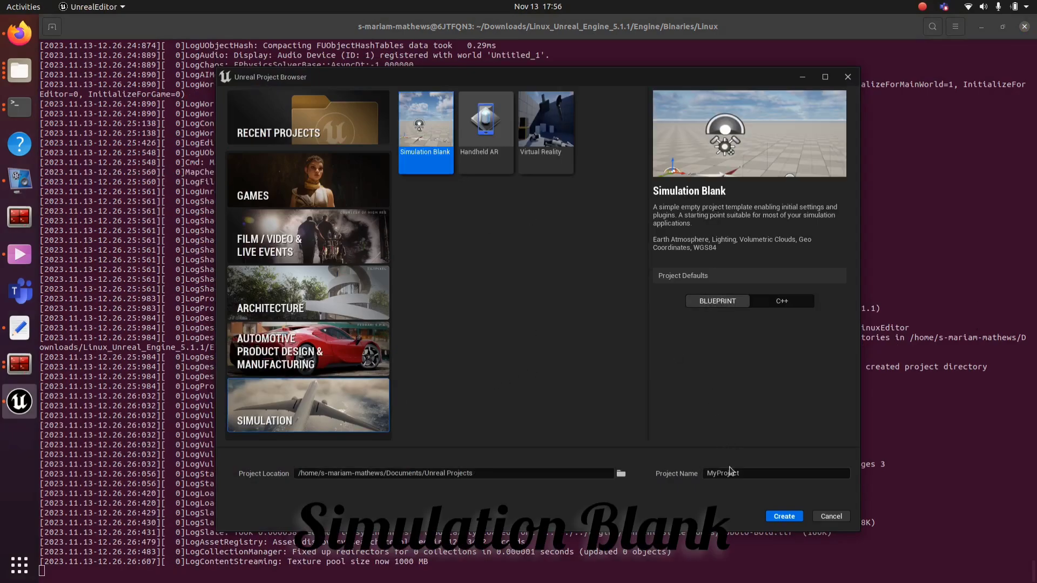
{"action": "triple_click", "coordinate": [775, 473]}
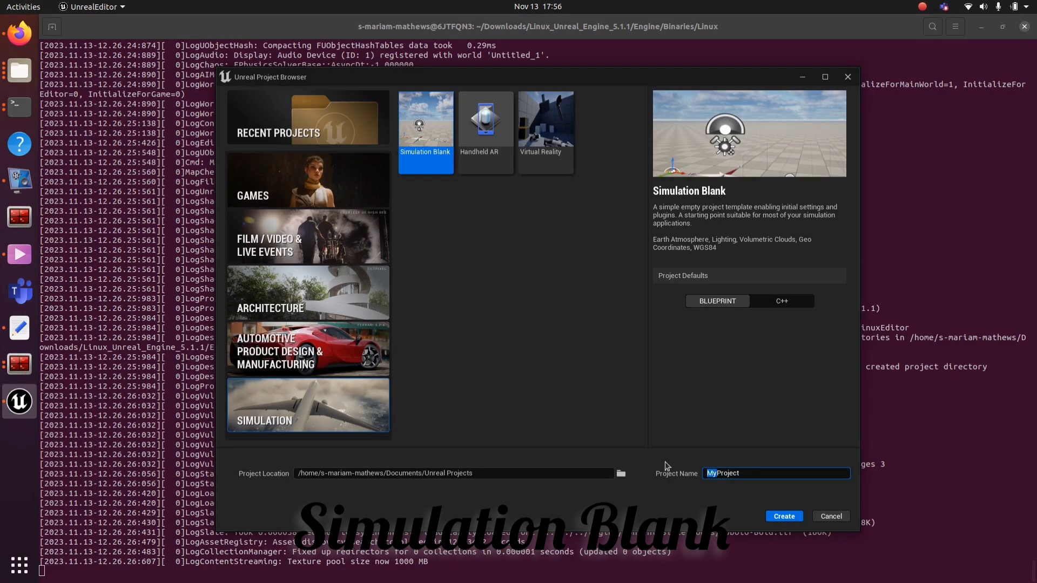
{"action": "left_click", "coordinate": [783, 515]}
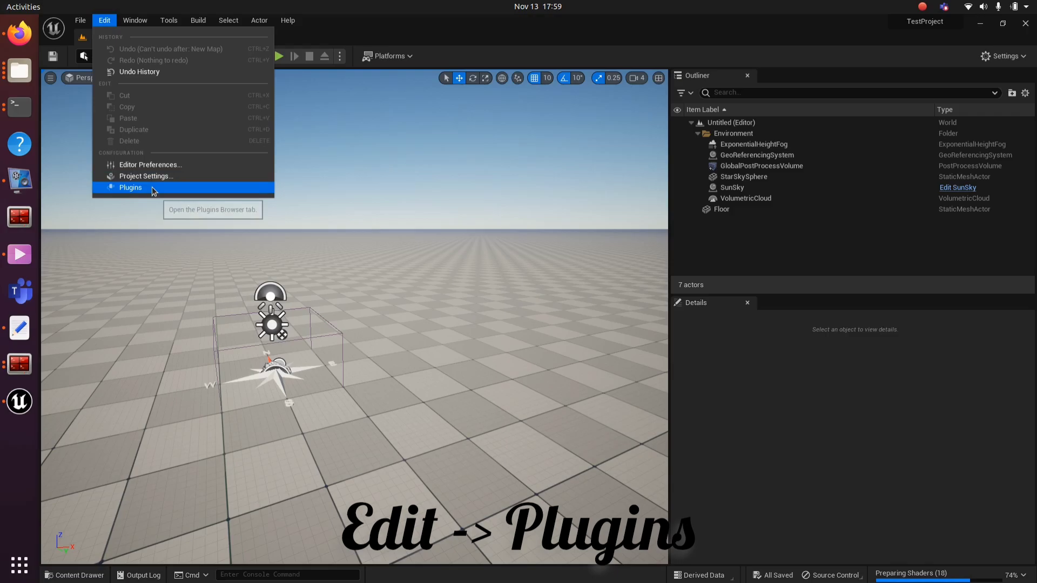
- Enable the Datasmith Content, Importer and CAD Importer plugins and restart the editor
{"action": "left_click", "coordinate": [130, 188]}
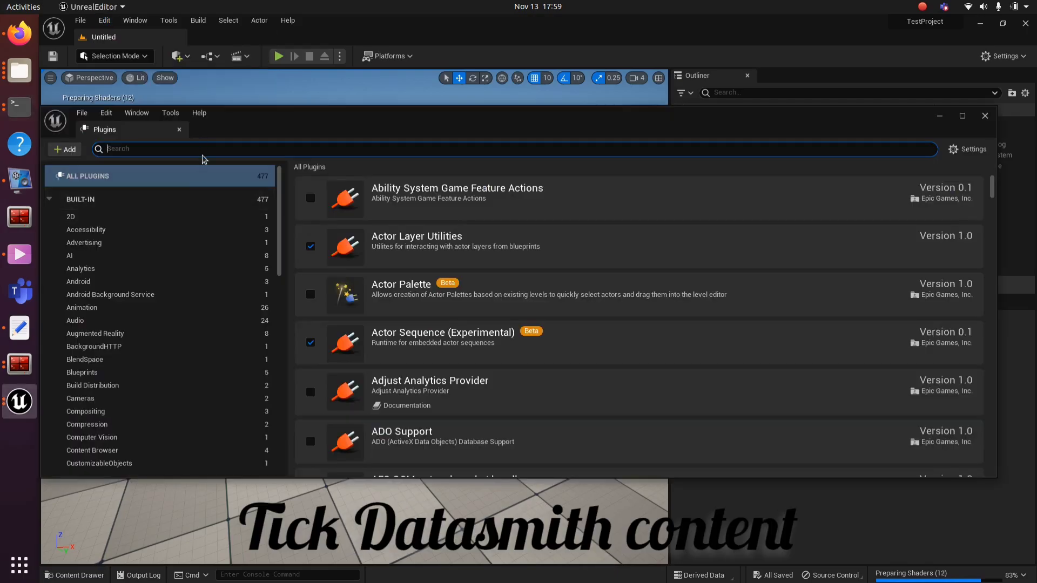
{"action": "type", "text": "datasmith"}
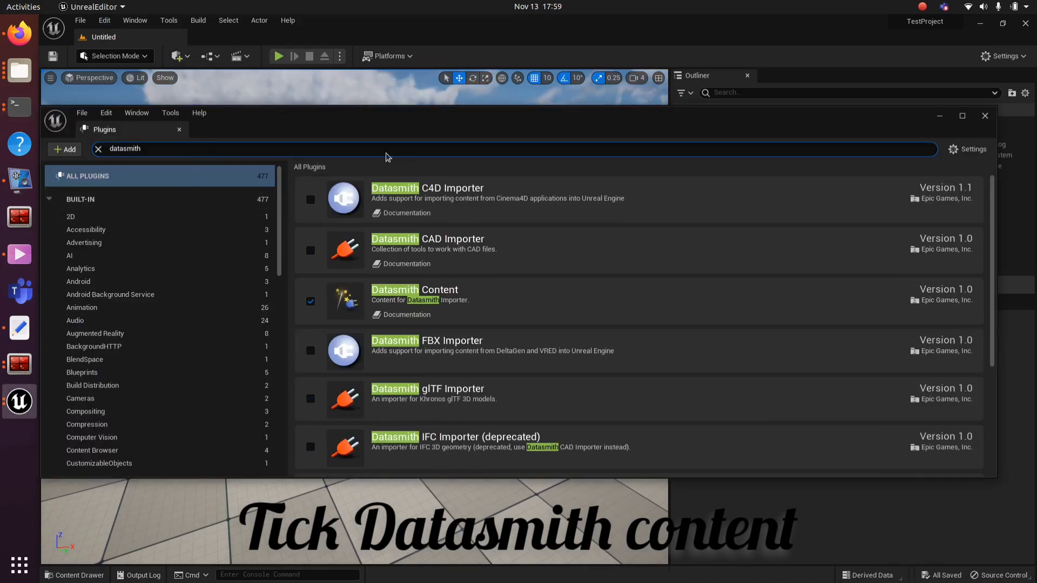
{"action": "scroll", "scroll_direction": "down", "scroll_amount": 3}
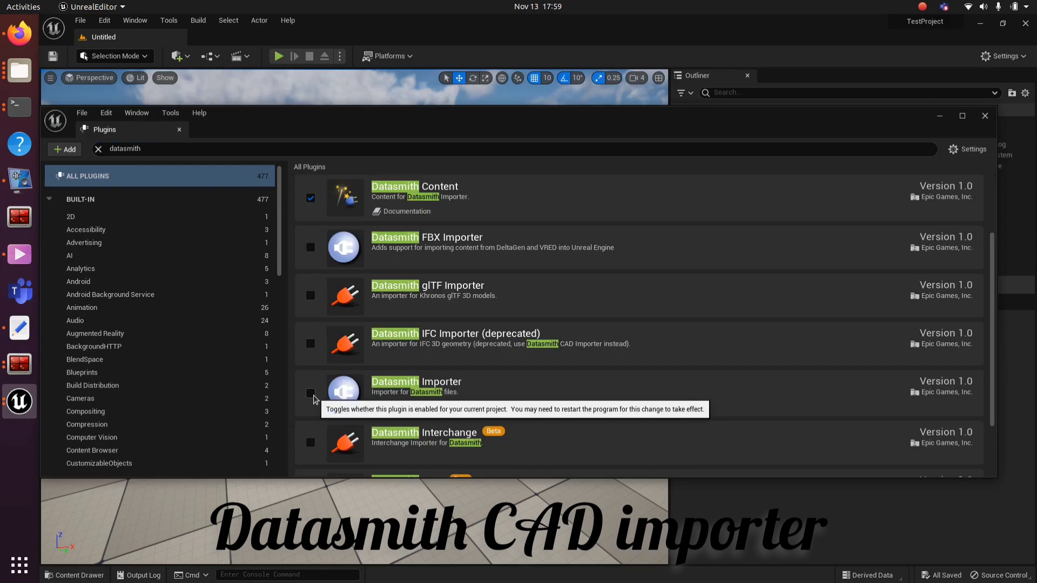
{"action": "left_click", "coordinate": [310, 392]}
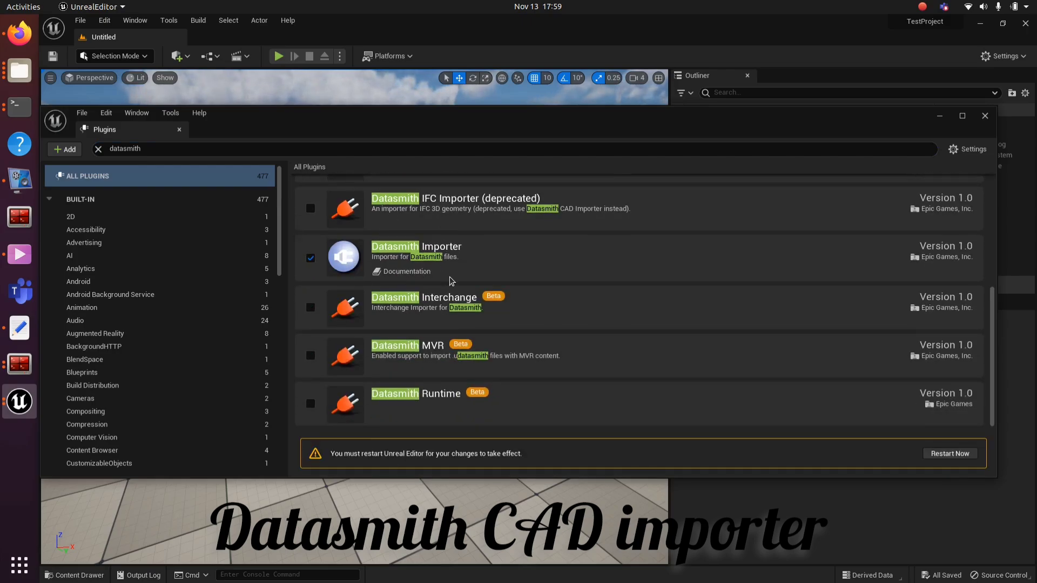
{"action": "scroll", "scroll_direction": "up", "scroll_amount": 3}
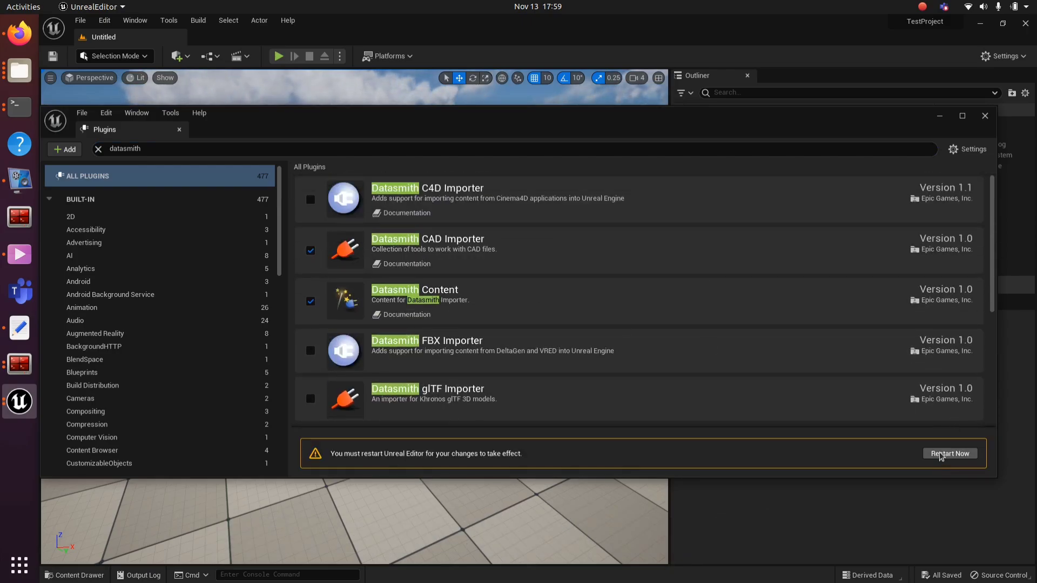
{"action": "left_click", "coordinate": [950, 454]}
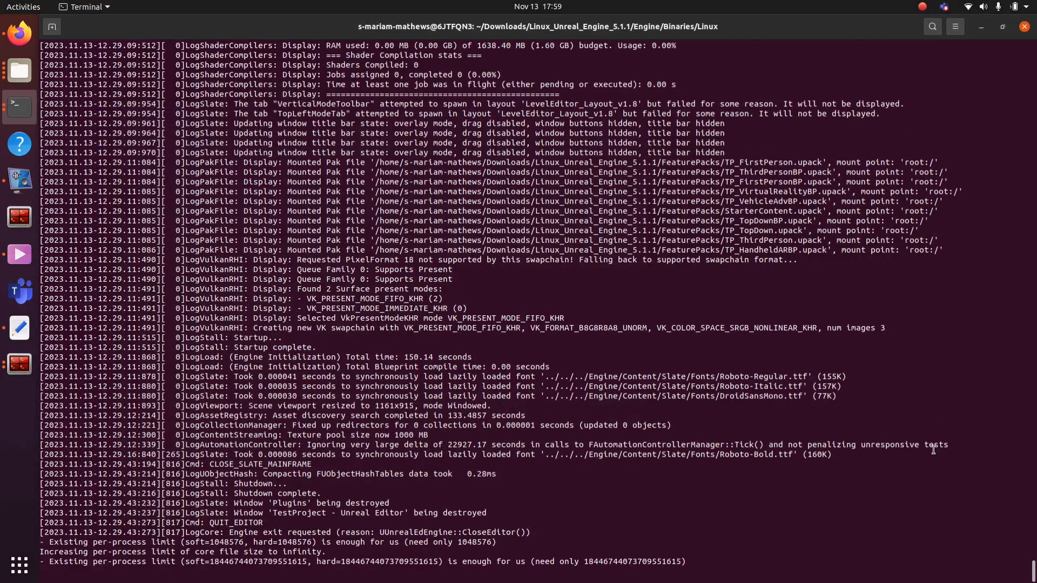
- After the relaunch, close the Plugins tab to return to the level viewport
{"action": "scroll", "scroll_direction": "up", "scroll_amount": 3}
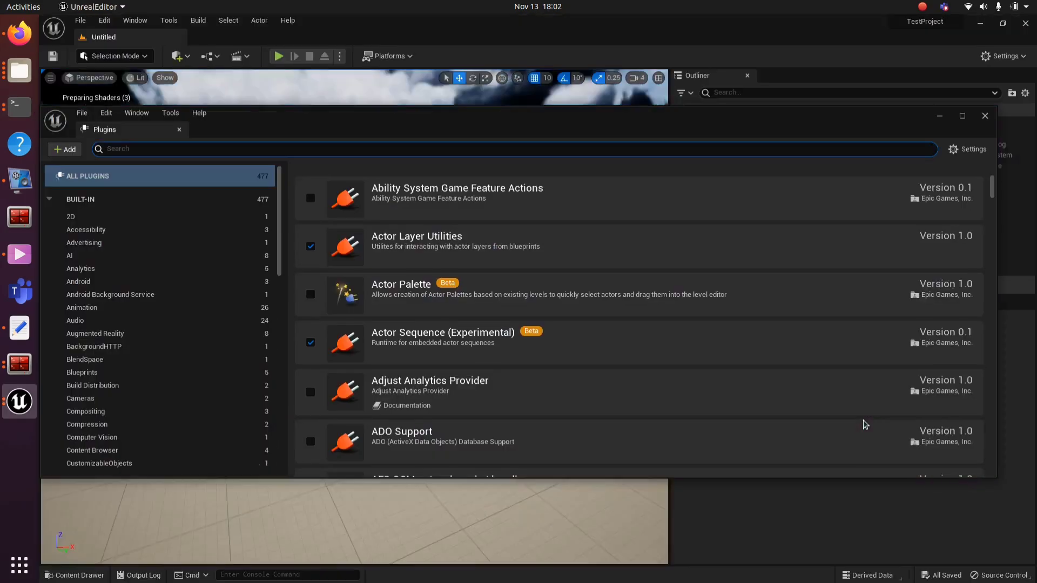
{"action": "left_click", "coordinate": [984, 115]}
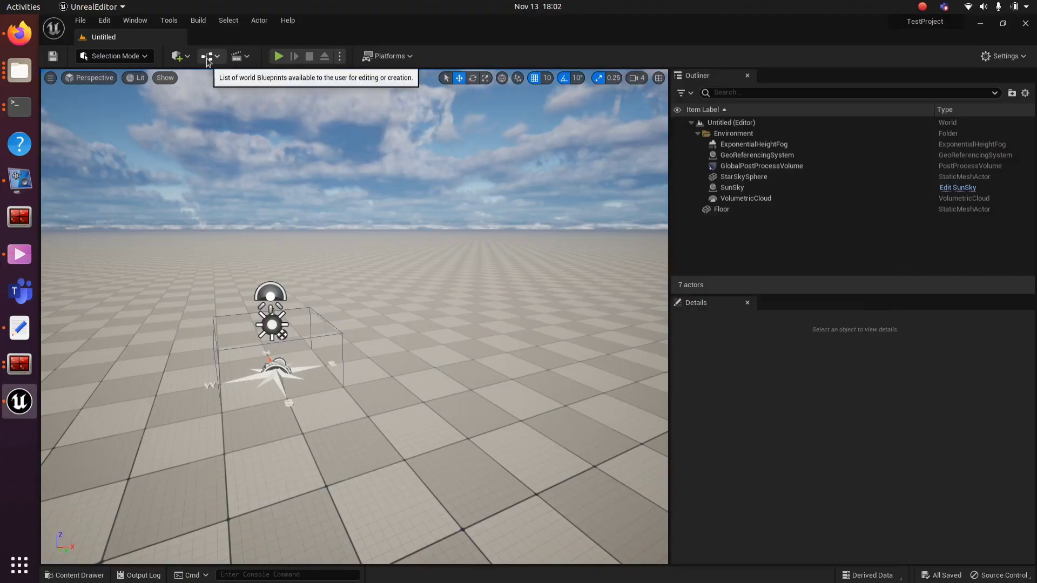
{"action": "mouse_move", "coordinate": [289, 131]}
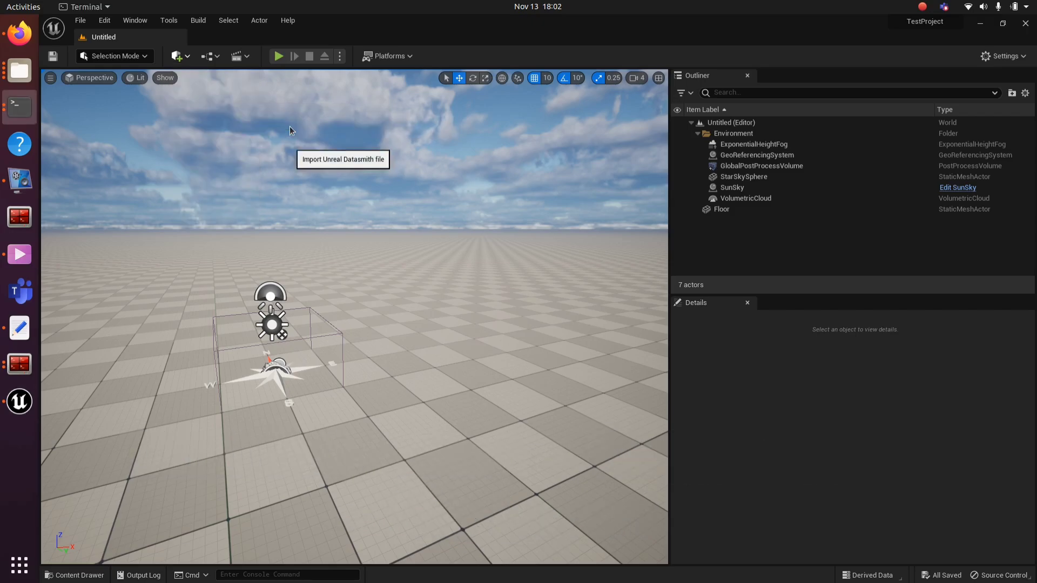
- Import Rear Wheel Assembly.STEP into a new Content/Datasmith folder
{"action": "left_click", "coordinate": [342, 159]}
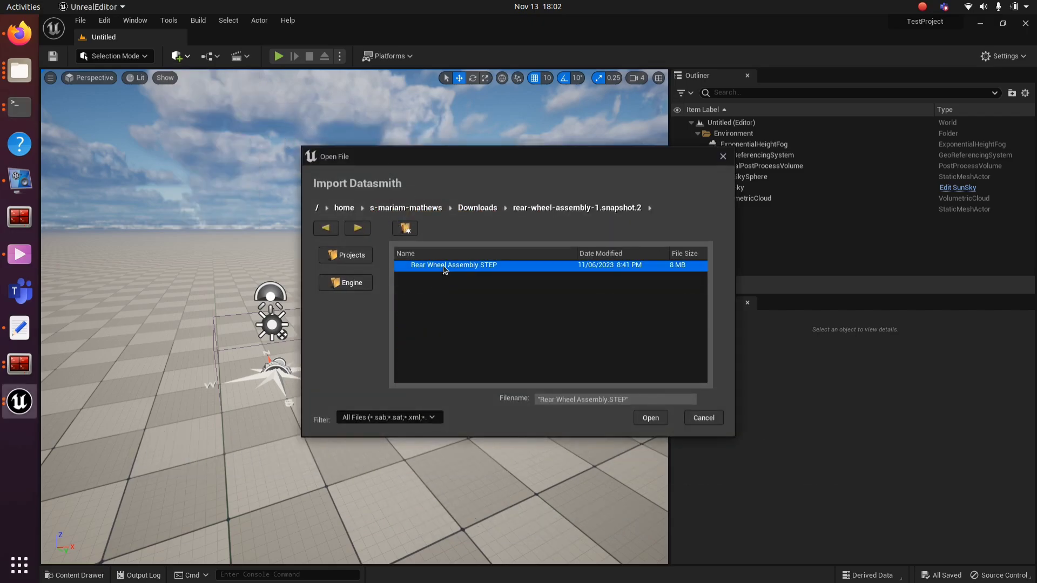
{"action": "left_click", "coordinate": [649, 417]}
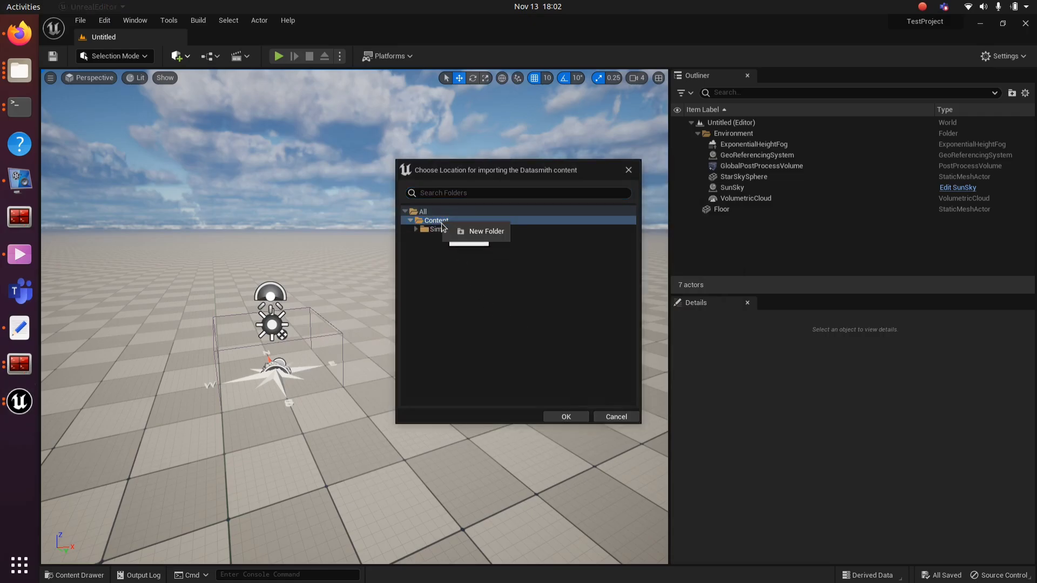
{"action": "left_click", "coordinate": [487, 231]}
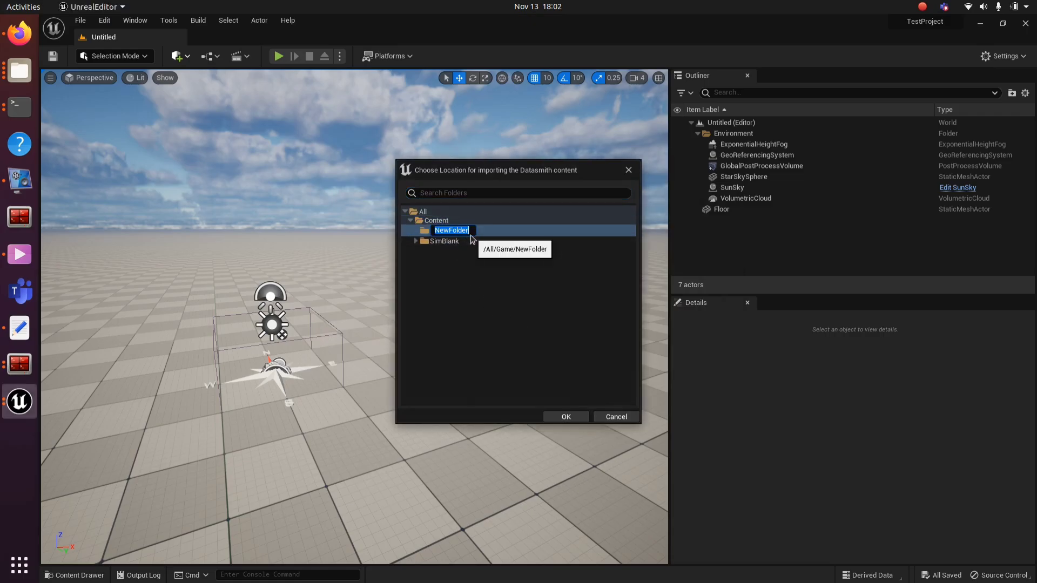
{"action": "type", "text": "Datasmith"}
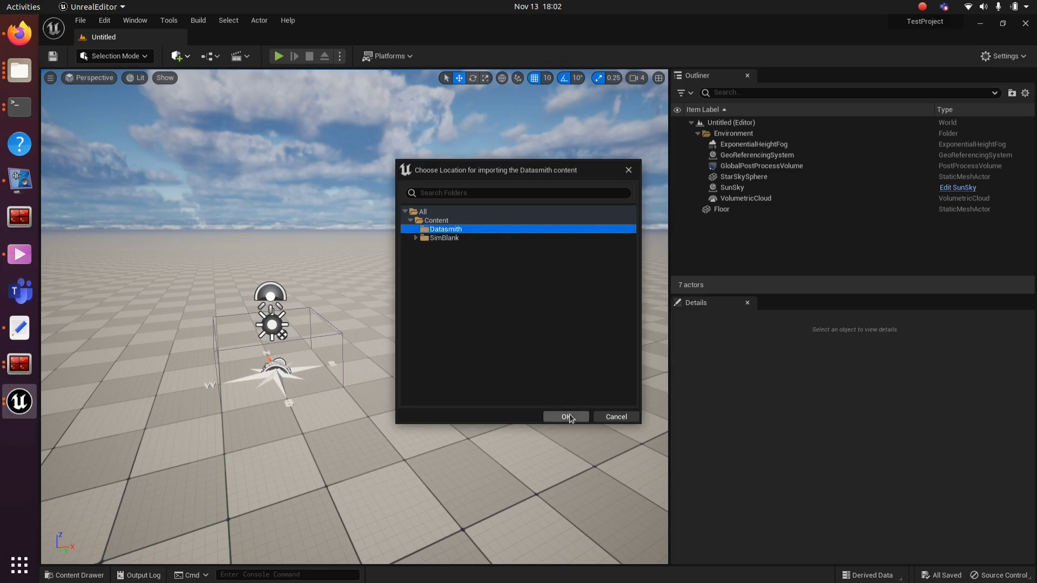
{"action": "left_click", "coordinate": [565, 417]}
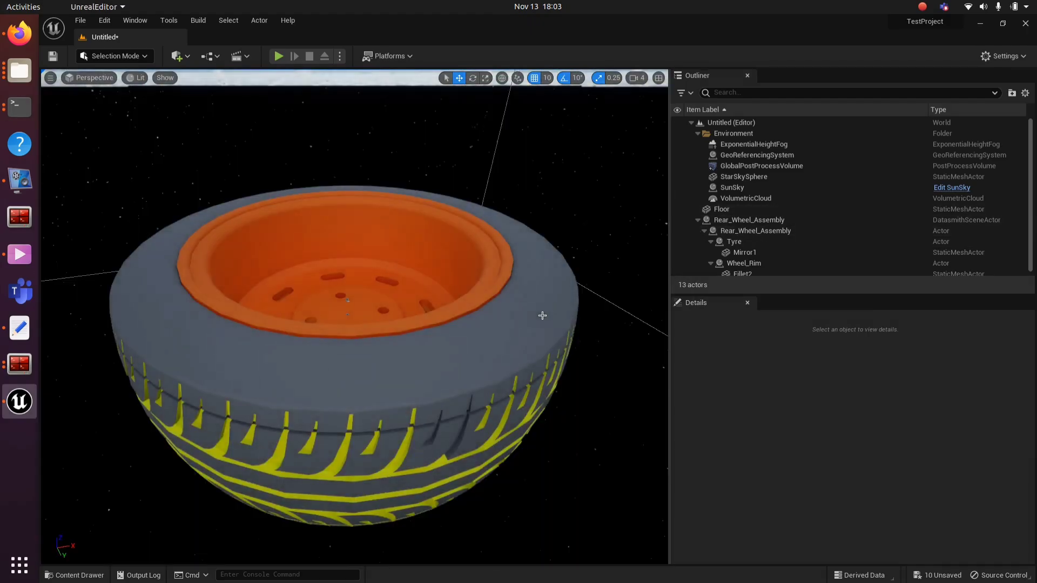
- Zoom out in the viewport to see the whole tyre and orange rim
{"action": "scroll", "scroll_direction": "down", "scroll_amount": 3}
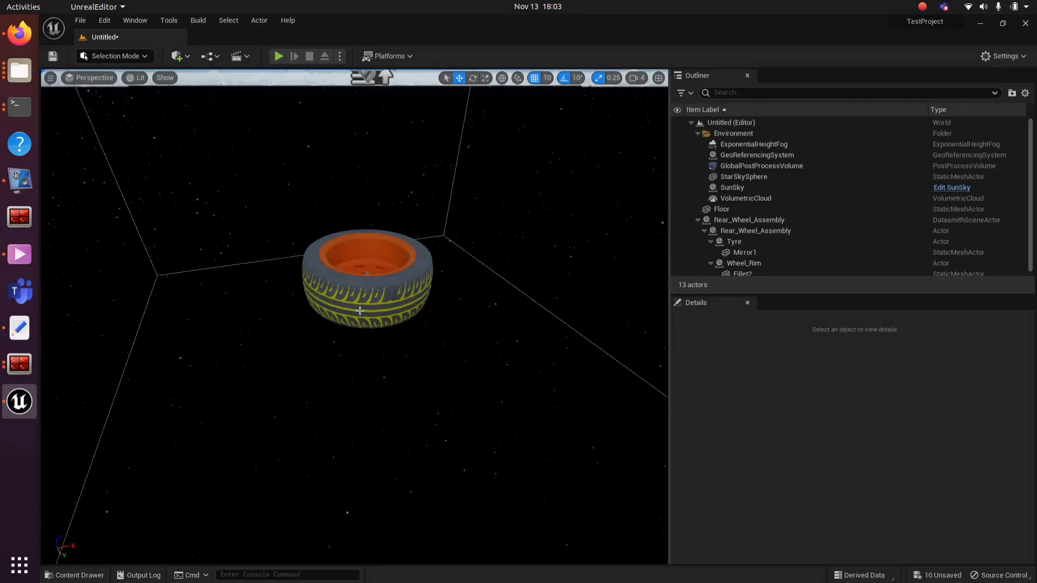